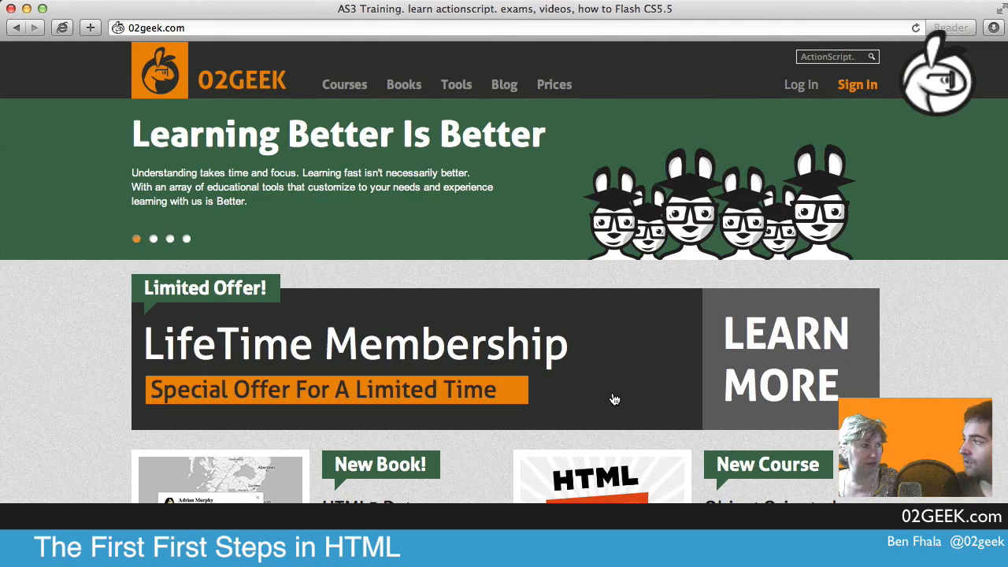
pyautogui.moveTo(699, 236)
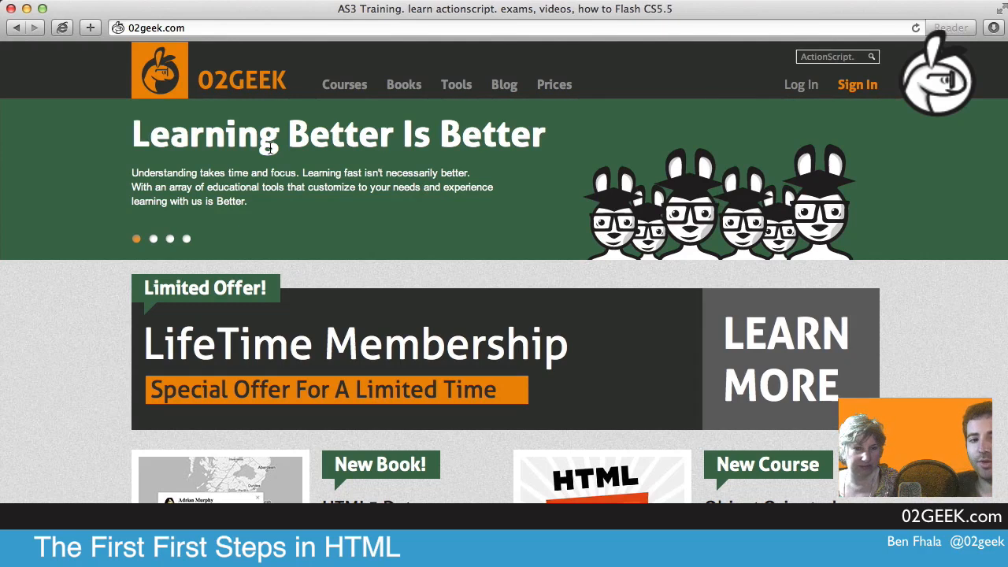
pyautogui.moveTo(314, 295)
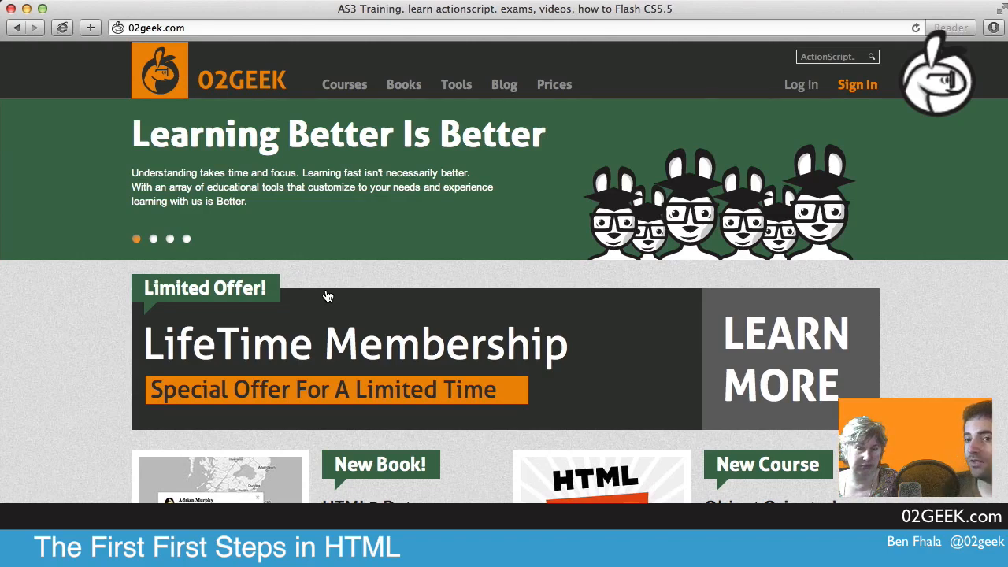
pyautogui.moveTo(512, 352)
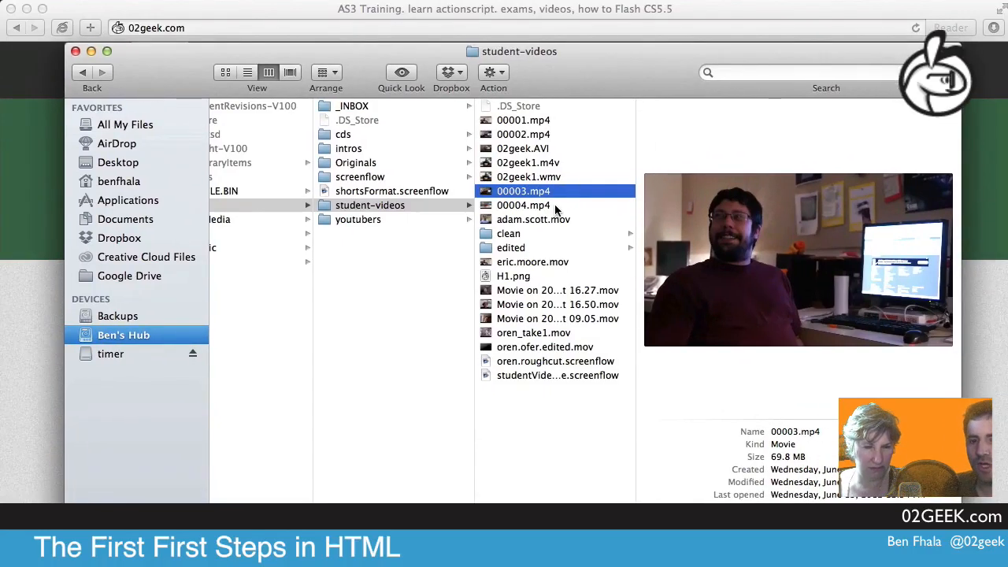
pyautogui.moveTo(538, 149)
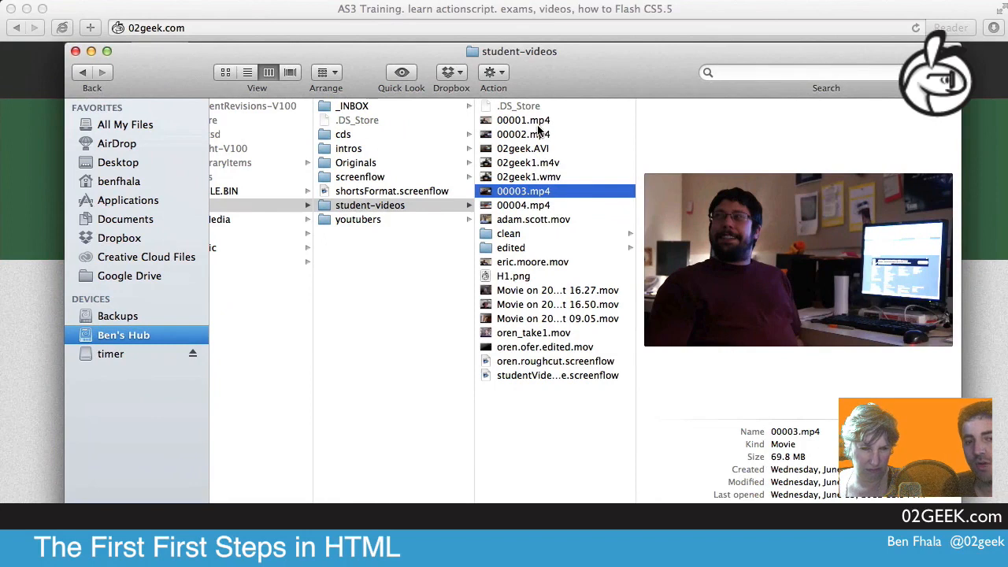
pyautogui.moveTo(536, 155)
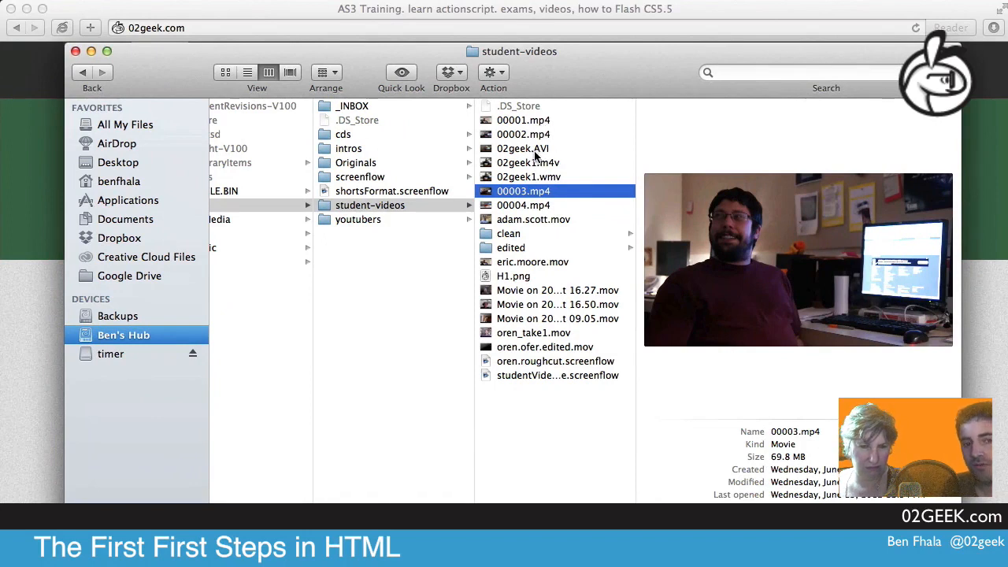
pyautogui.moveTo(551, 185)
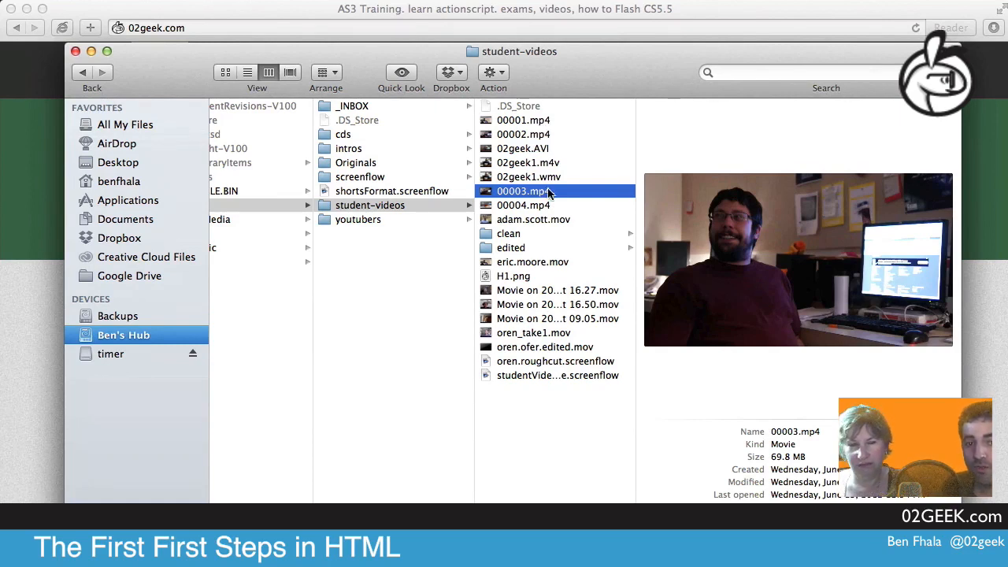
# - Preview the 02geek1.wmv clip in the student-videos folder
pyautogui.click(528, 176)
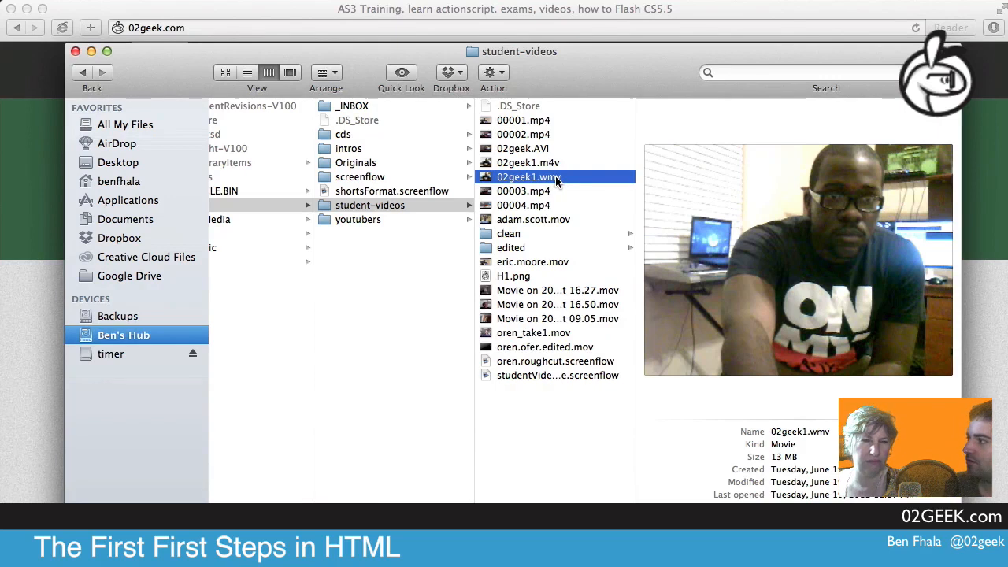
pyautogui.moveTo(589, 191)
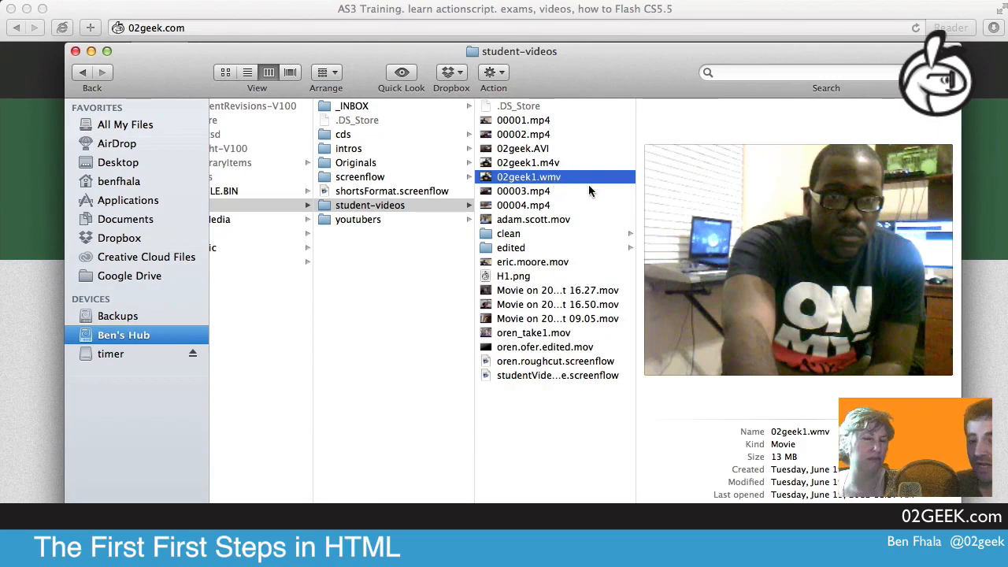
pyautogui.moveTo(544, 185)
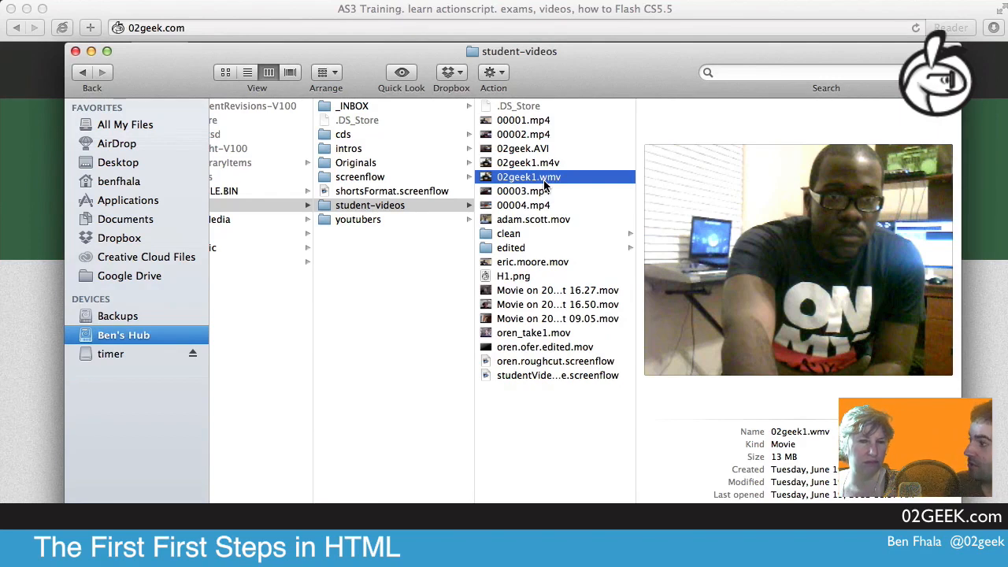
pyautogui.moveTo(539, 219)
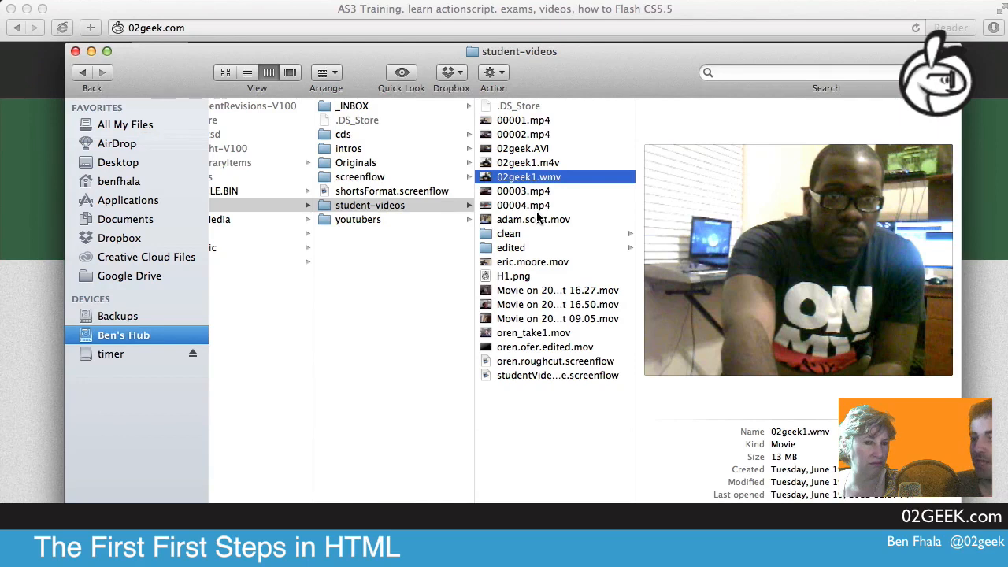
pyautogui.moveTo(846, 120)
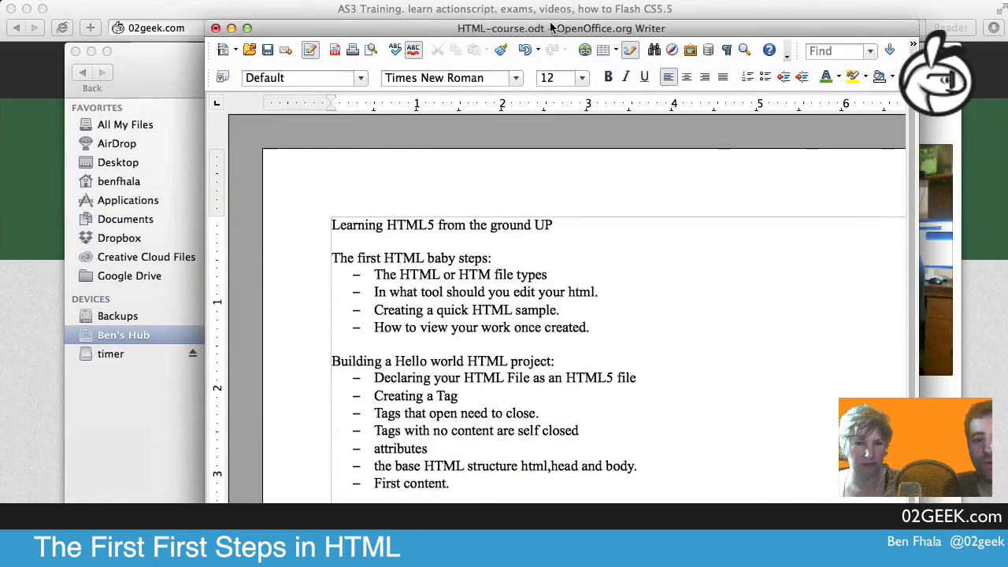
pyautogui.moveTo(502, 149)
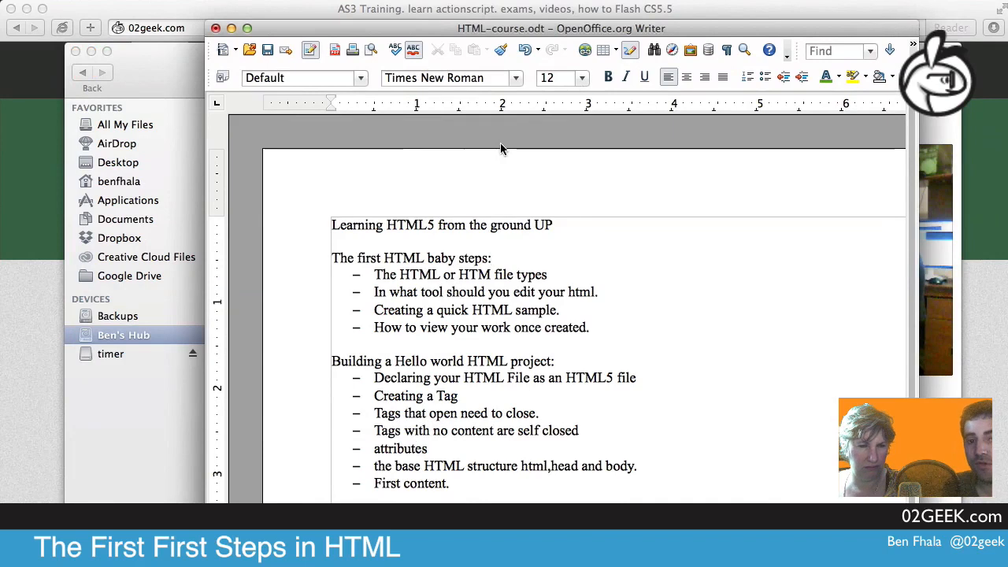
pyautogui.moveTo(396, 260)
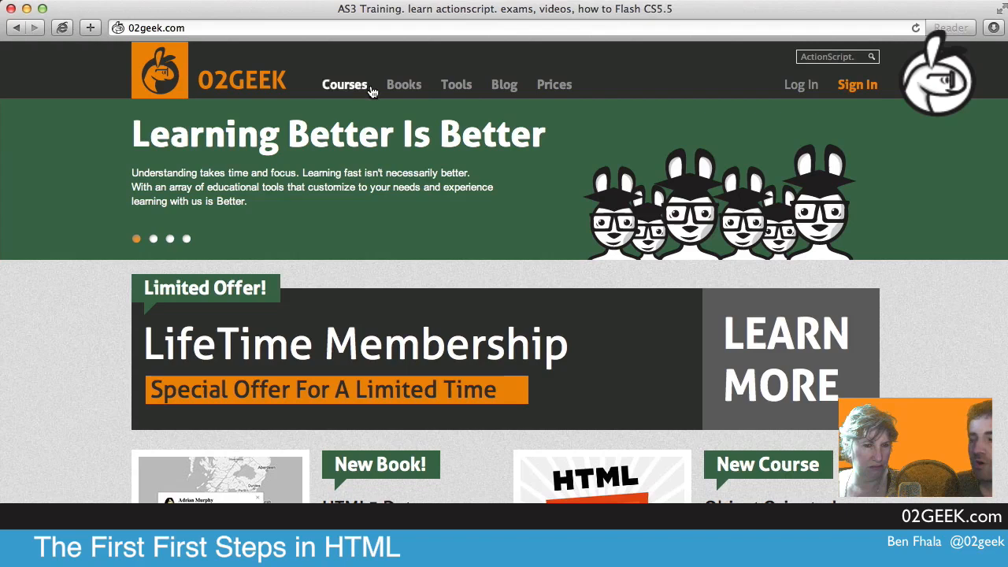
pyautogui.moveTo(248, 23)
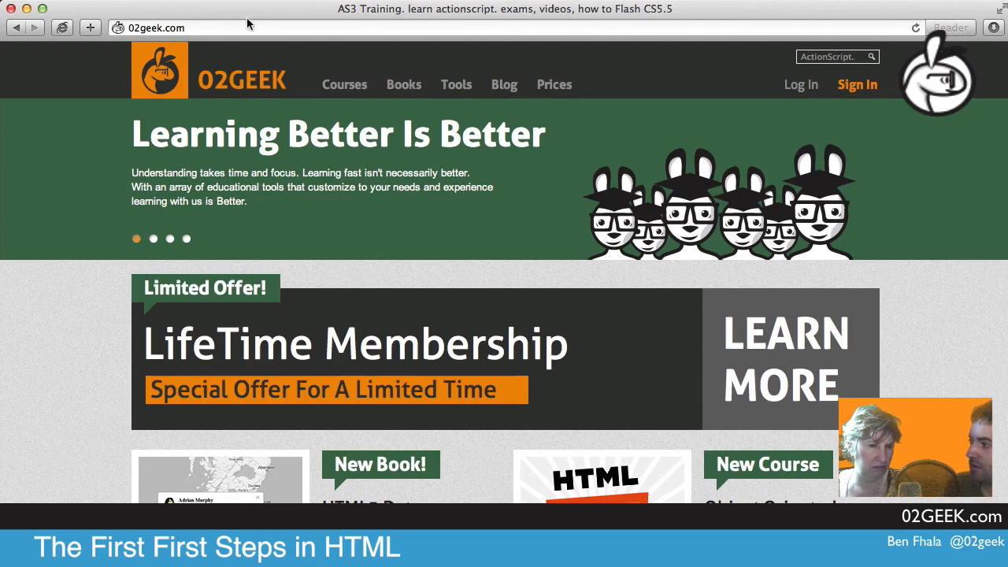
pyautogui.moveTo(307, 21)
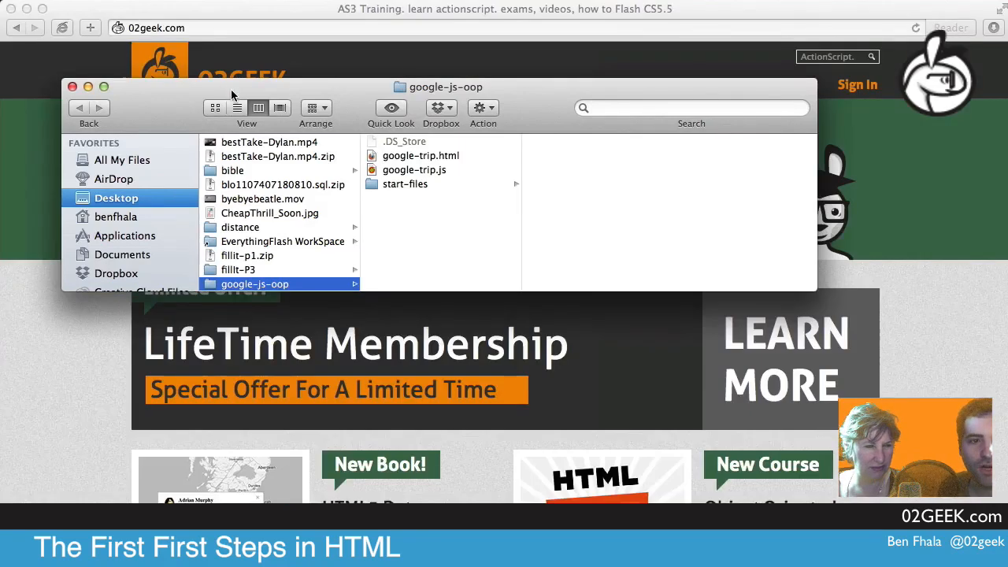
# - Drag google-trip.html from the google-js-oop folder into Safari to show the satellite map page
pyautogui.moveTo(446, 87); pyautogui.dragTo(505, 186)
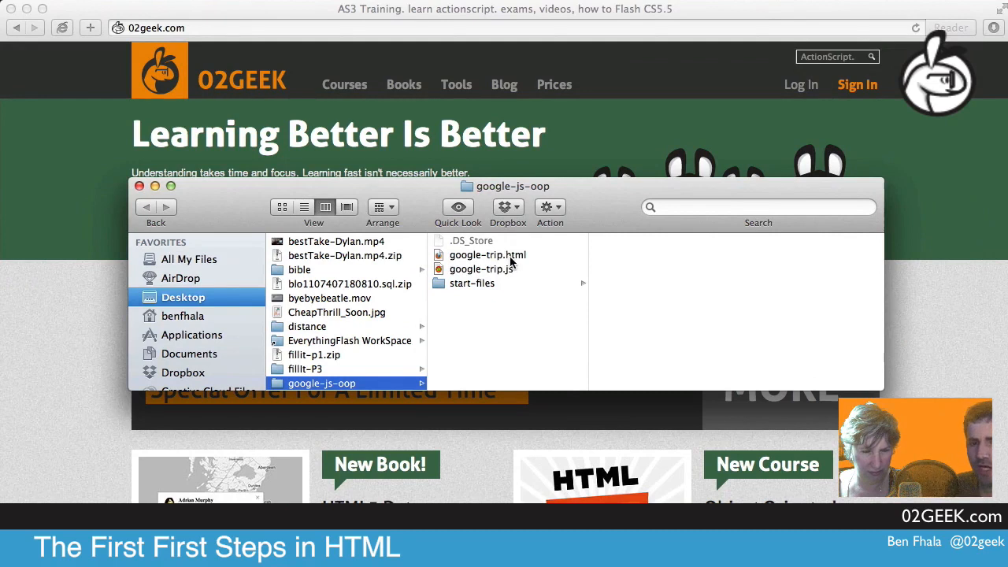
pyautogui.moveTo(512, 280)
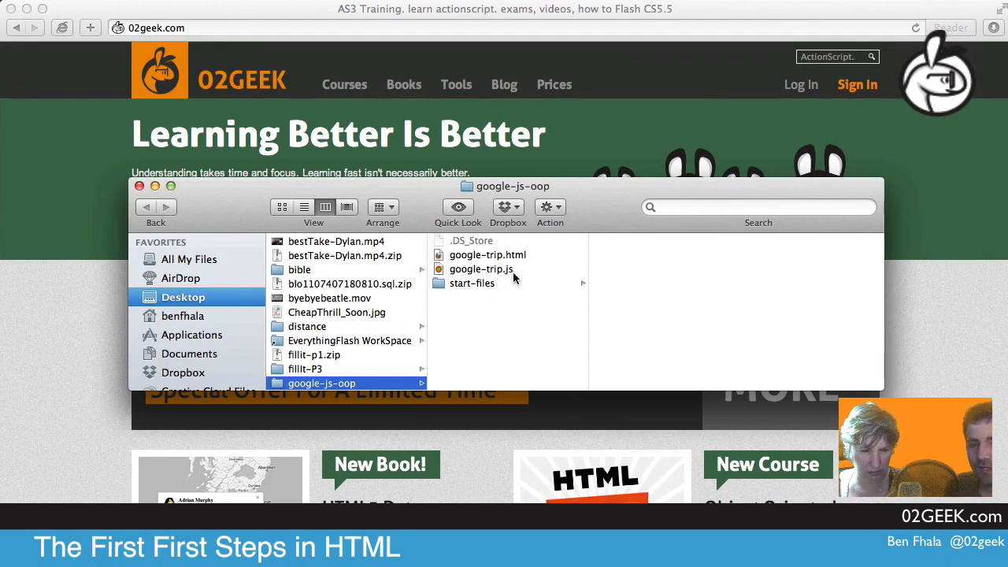
pyautogui.moveTo(509, 305)
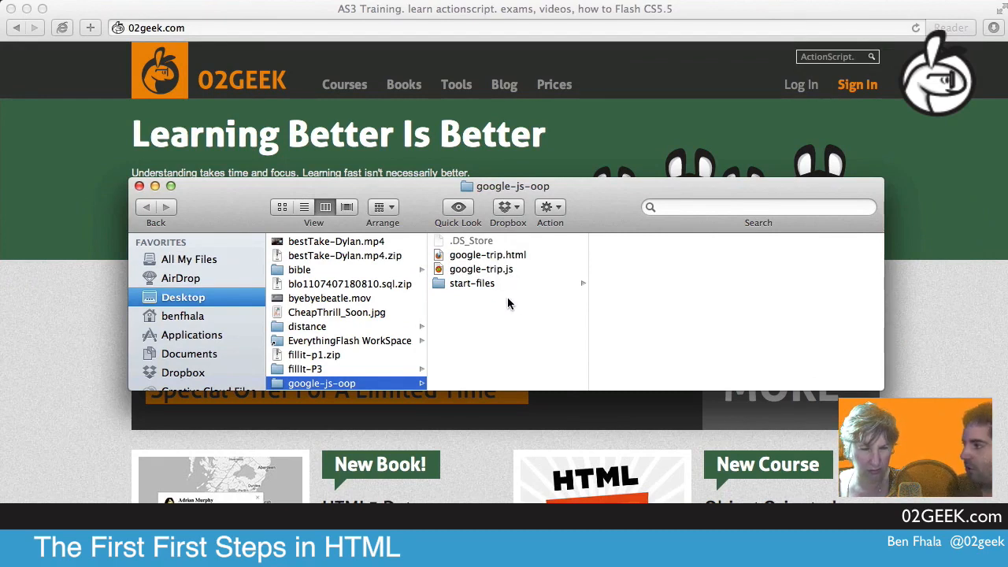
pyautogui.click(487, 254)
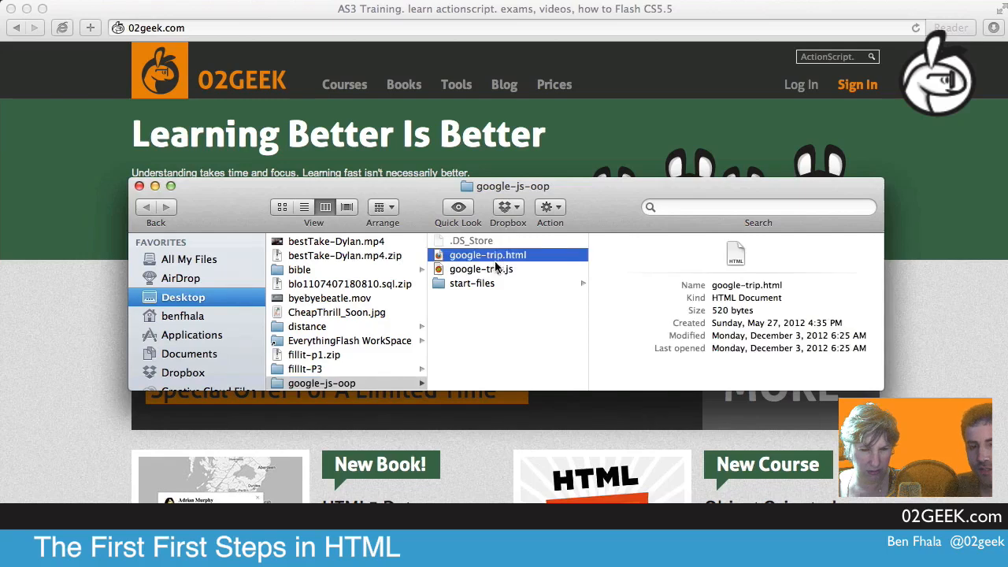
pyautogui.moveTo(403, 306)
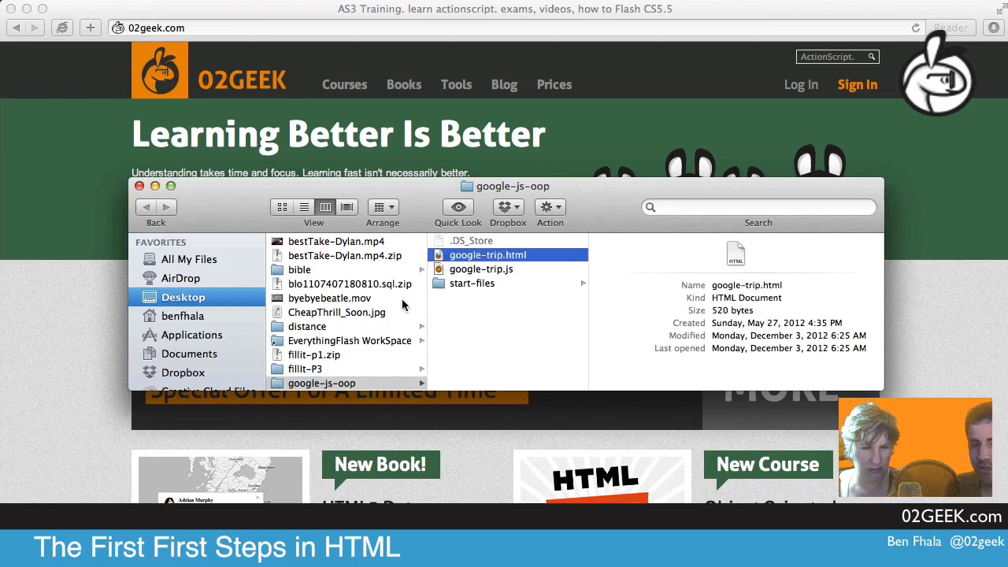
pyautogui.moveTo(488, 254); pyautogui.dragTo(248, 157)
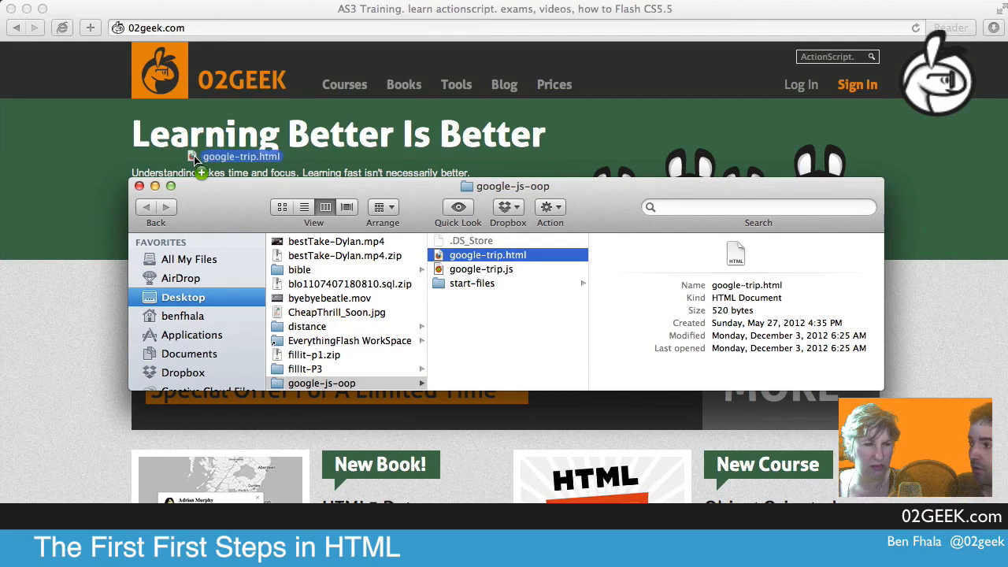
pyautogui.doubleClick(487, 255)
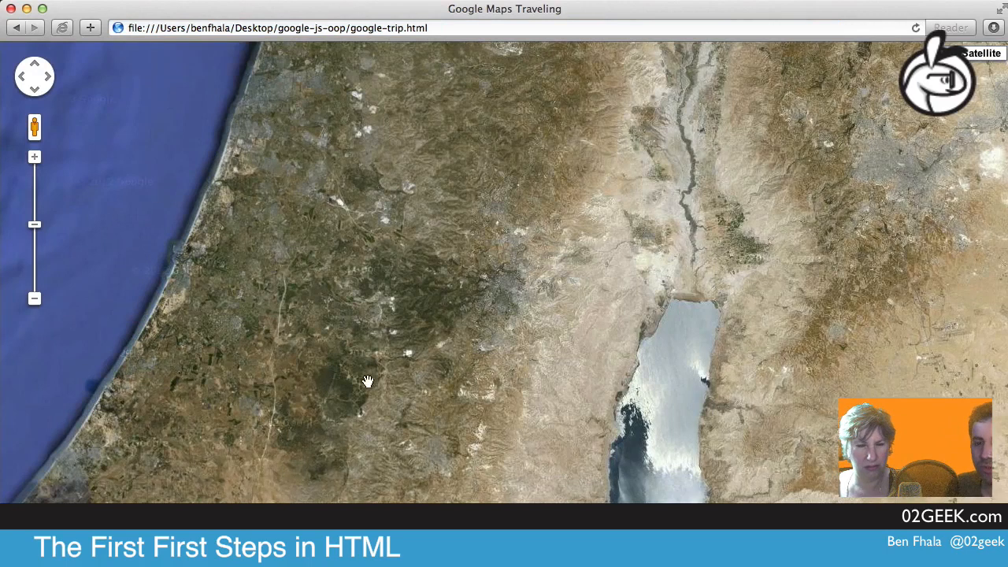
pyautogui.moveTo(400, 351)
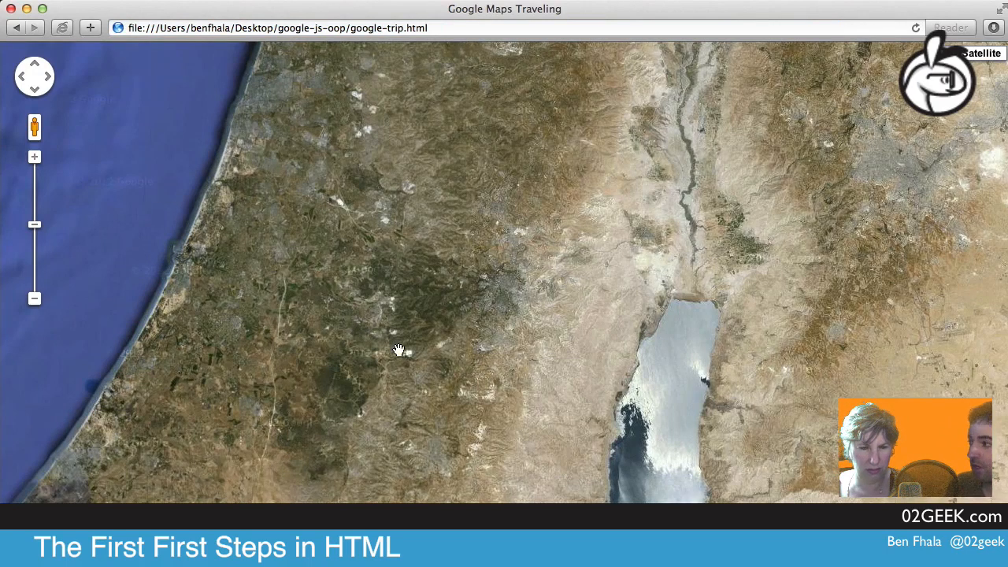
pyautogui.moveTo(315, 289)
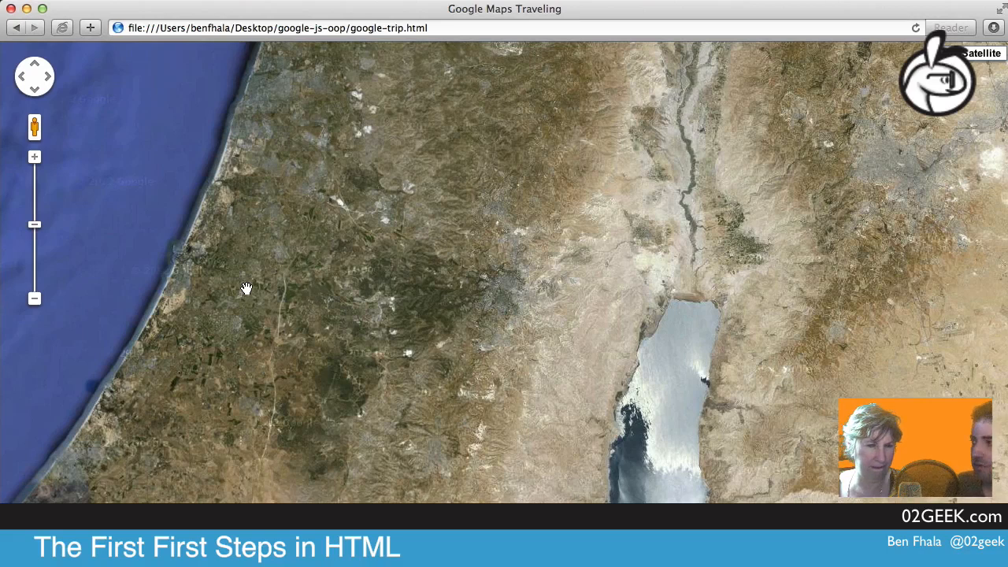
pyautogui.moveTo(443, 245)
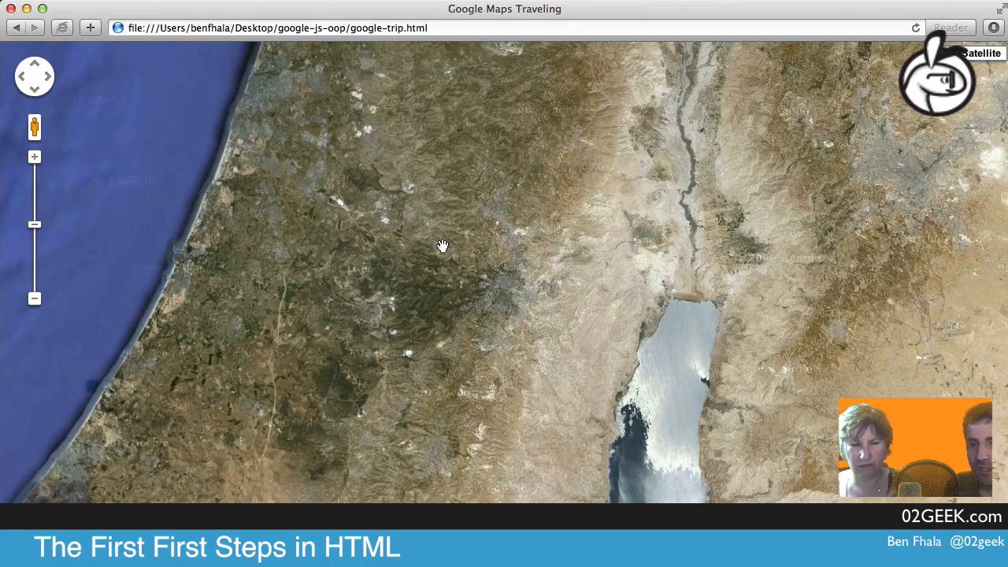
pyautogui.moveTo(417, 35)
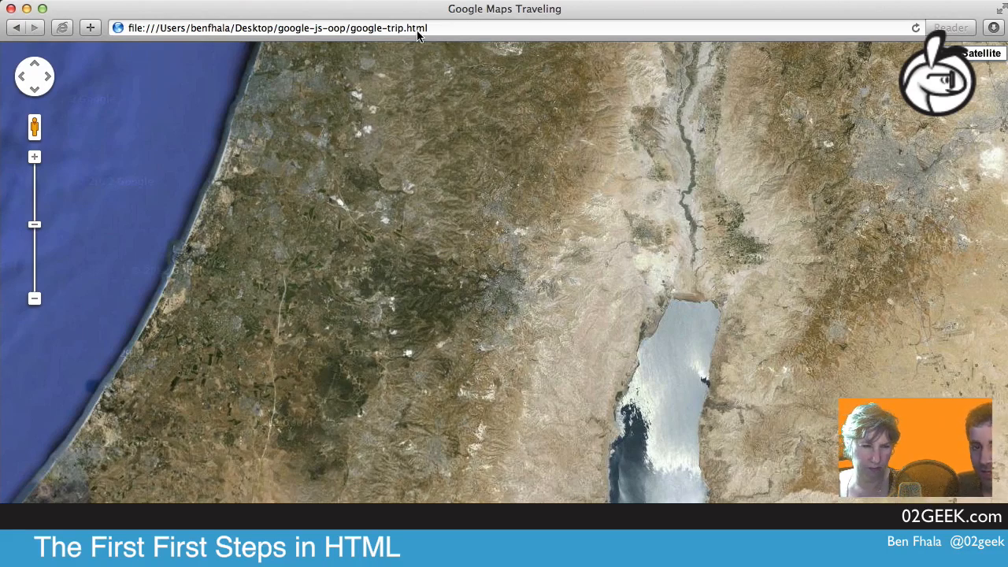
pyautogui.moveTo(411, 345)
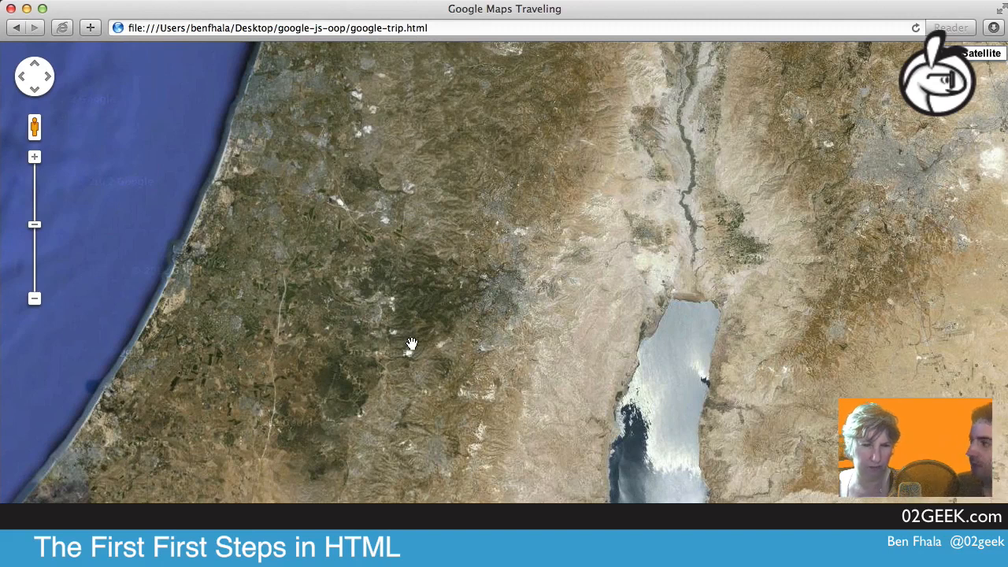